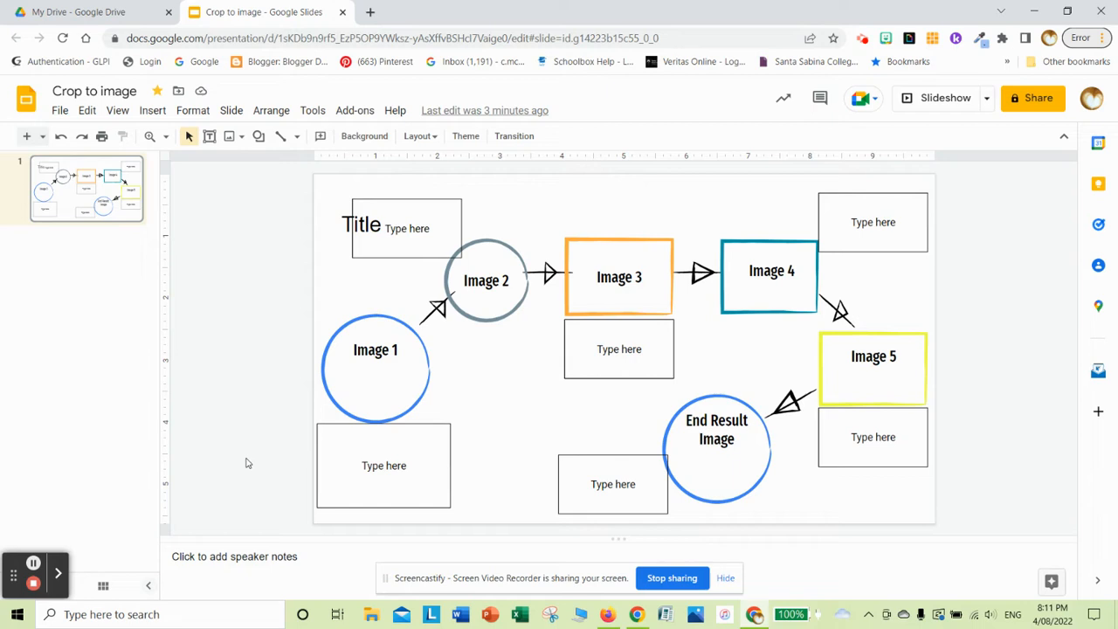
{"action": "mouse_move", "coordinate": [430, 401]}
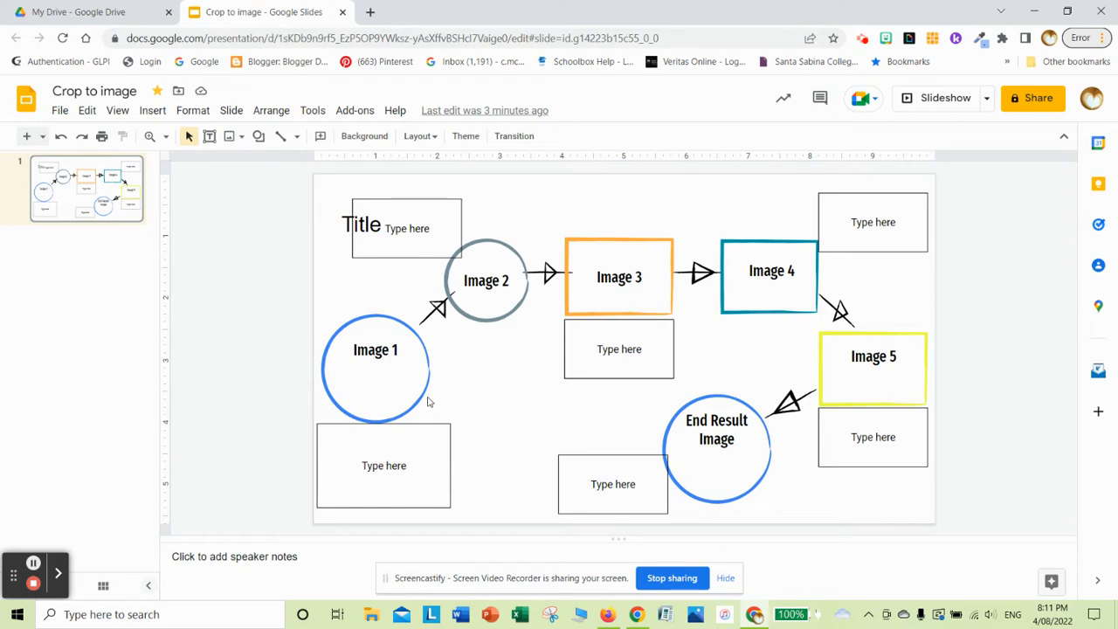
{"action": "mouse_move", "coordinate": [426, 399]}
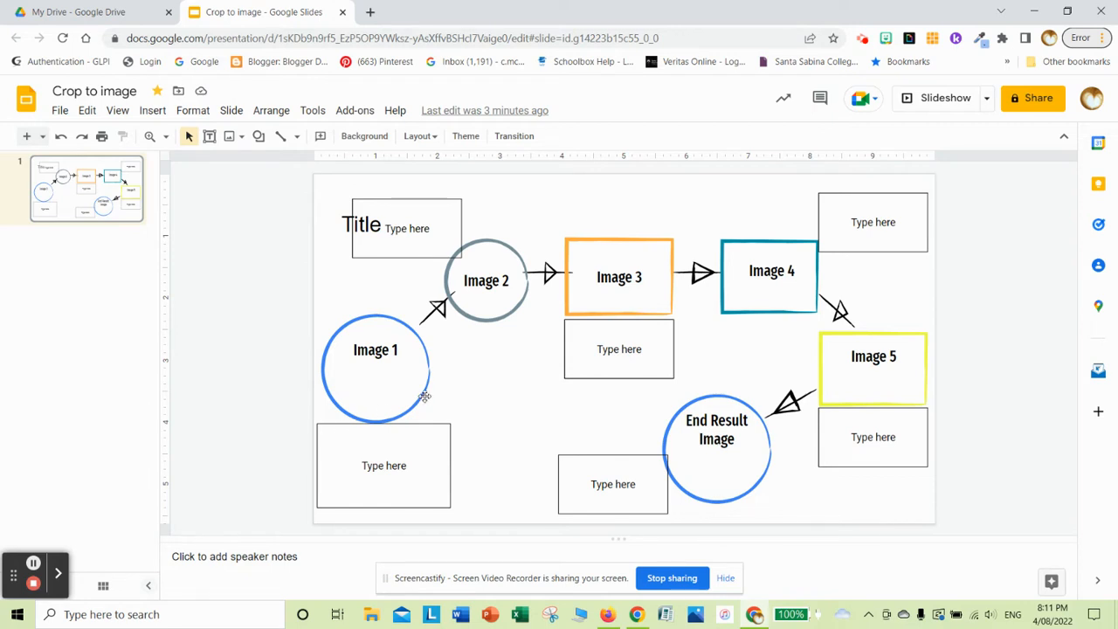
{"action": "mouse_move", "coordinate": [395, 334]}
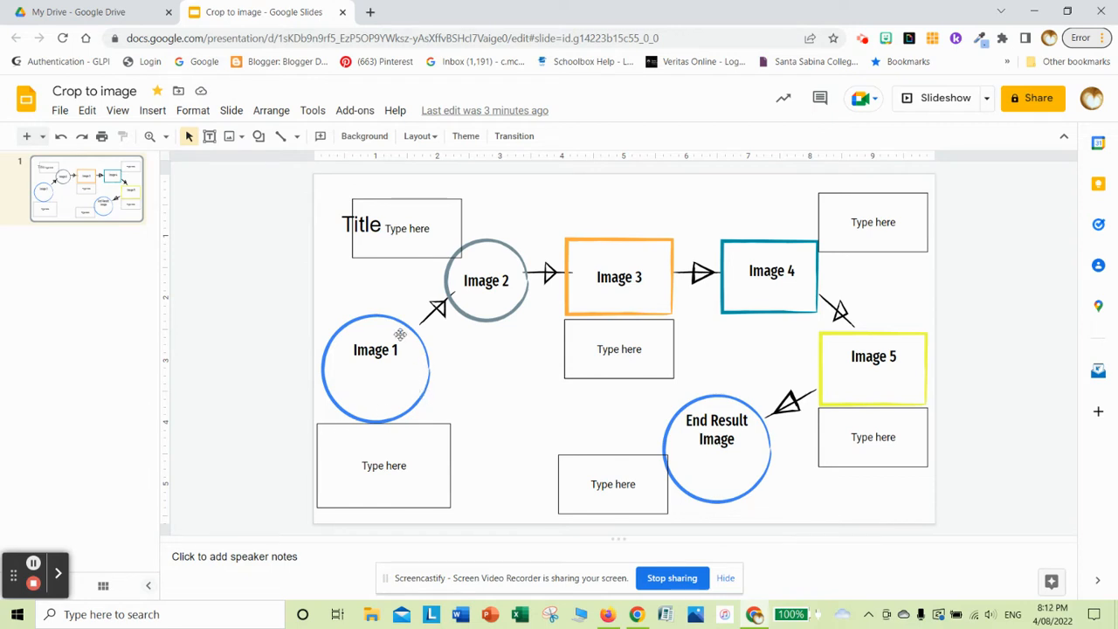
Search the web for 'honeycomb' images and select the bee-on-honeycomb photo.
{"action": "left_click", "coordinate": [152, 110]}
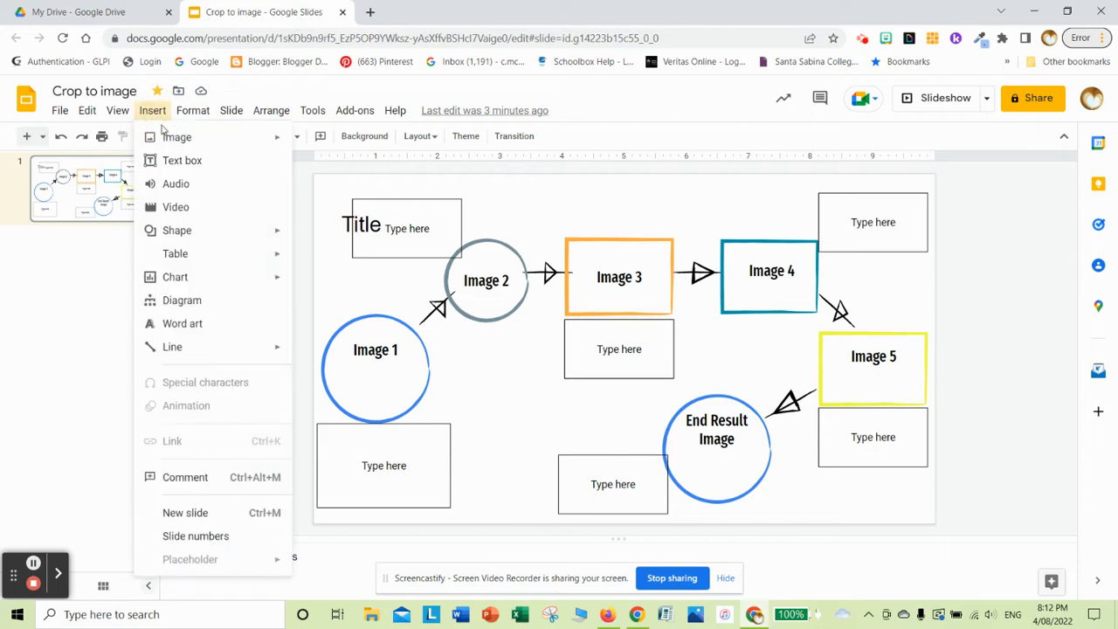
{"action": "left_click", "coordinate": [178, 136]}
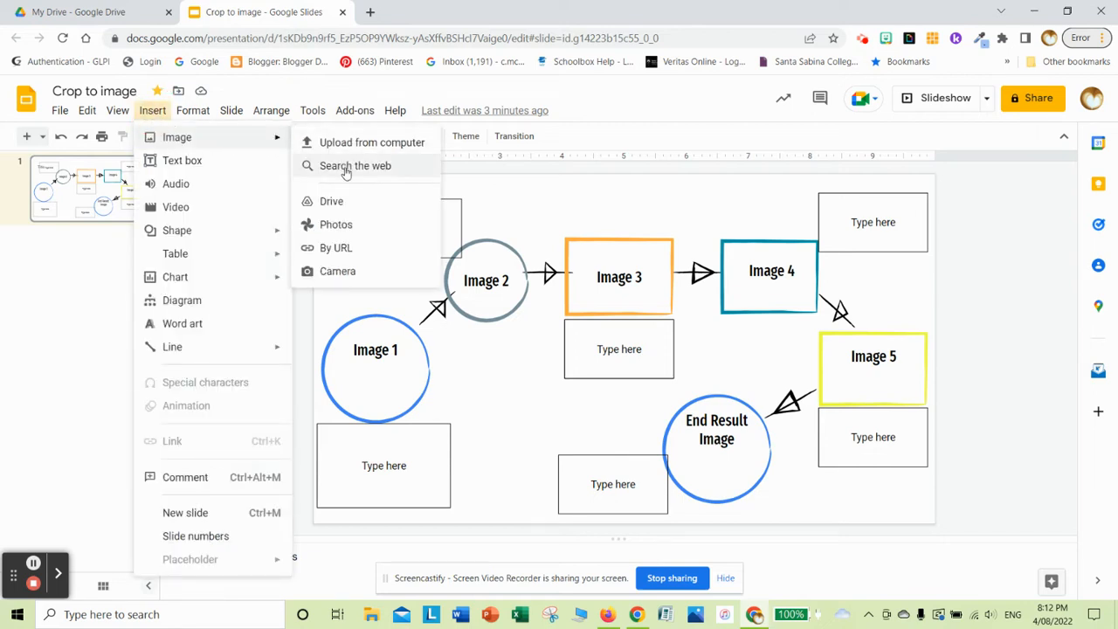
{"action": "left_click", "coordinate": [353, 164]}
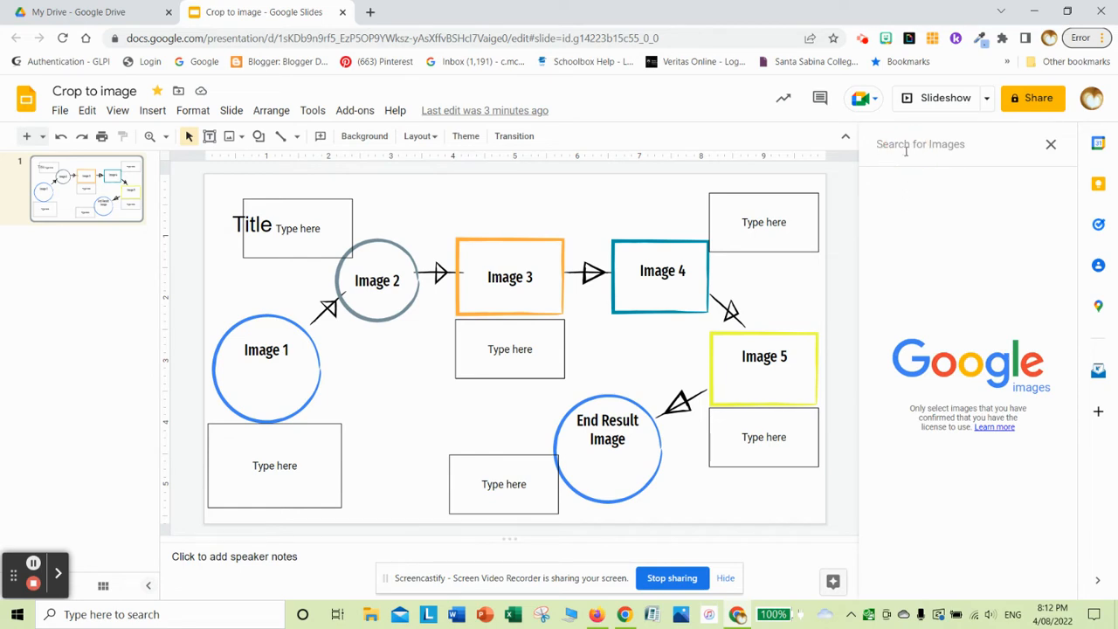
{"action": "type", "text": "honeycomb"}
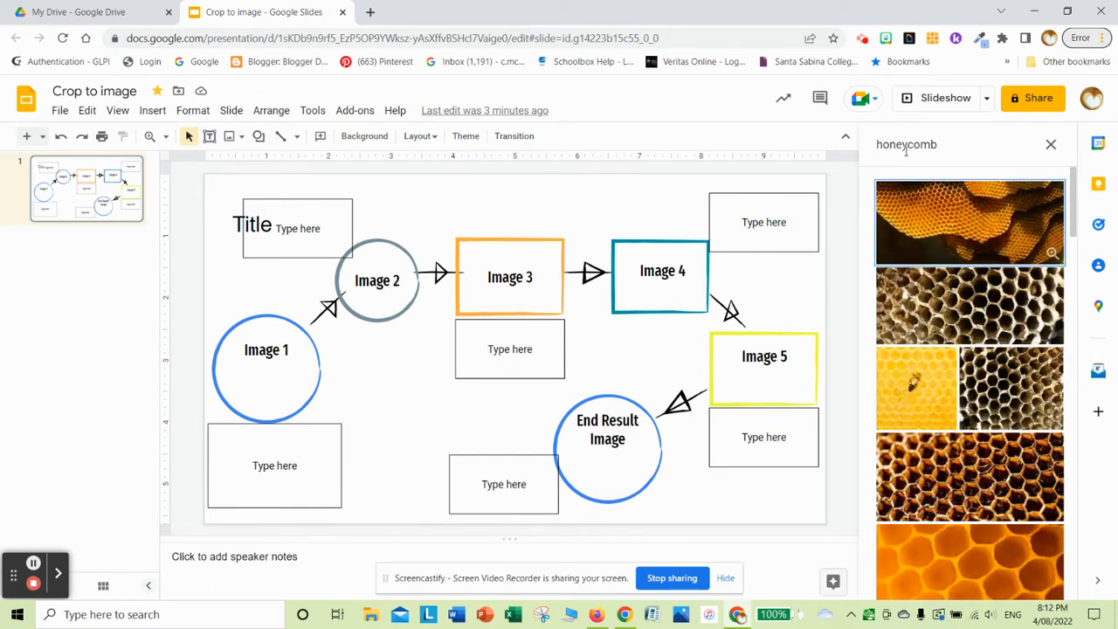
{"action": "mouse_move", "coordinate": [912, 374]}
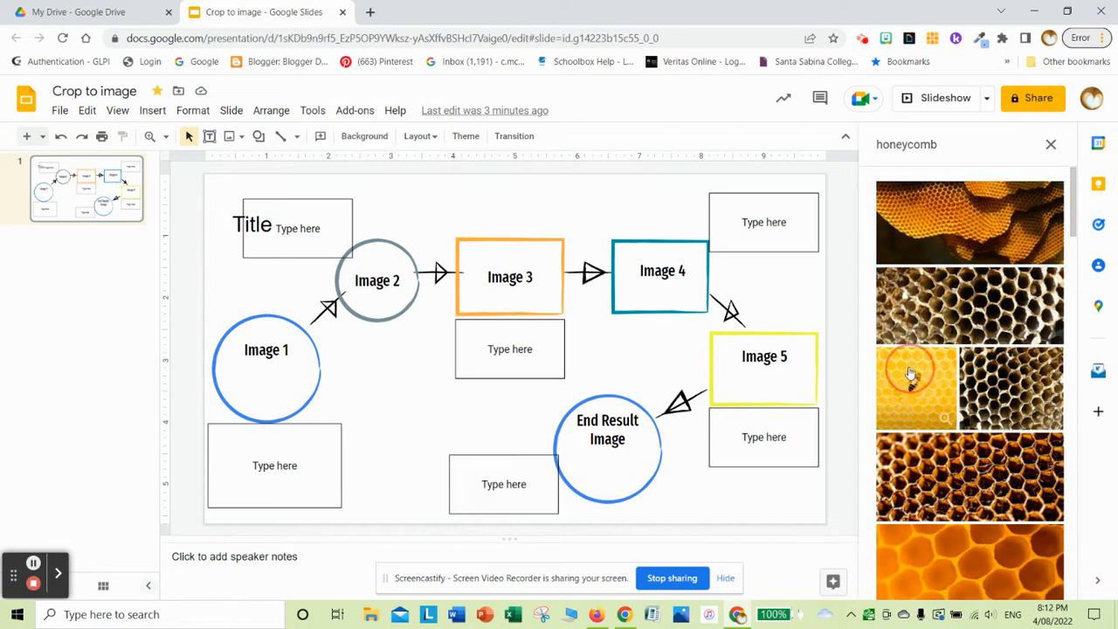
{"action": "left_click", "coordinate": [910, 388]}
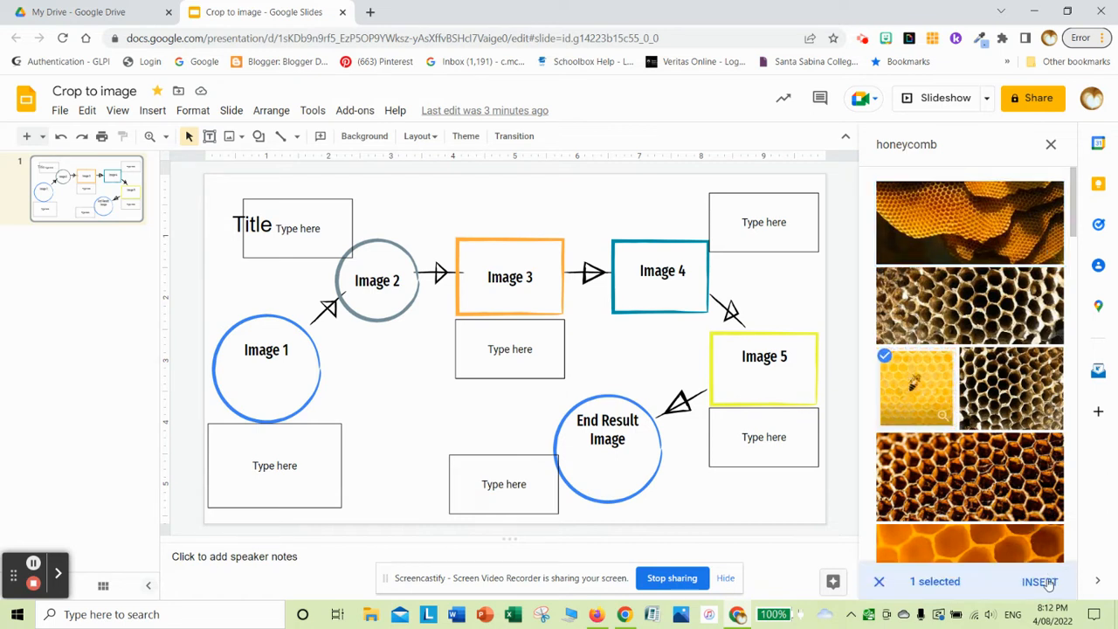
Insert the chosen bee-on-honeycomb photo onto the flowchart slide.
{"action": "left_click", "coordinate": [1036, 581]}
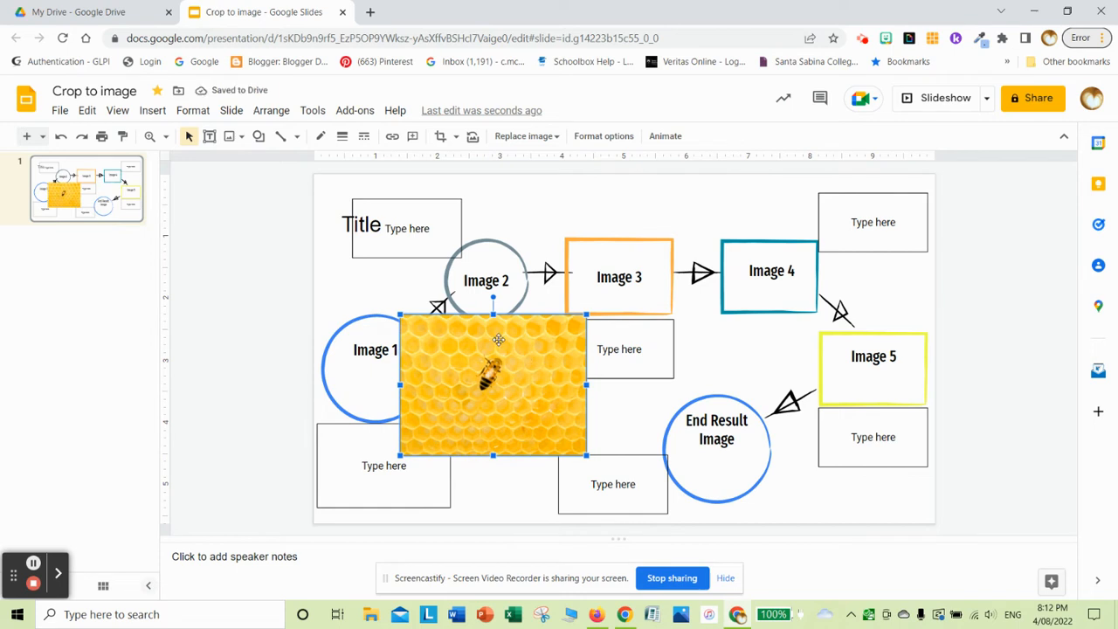
{"action": "mouse_move", "coordinate": [510, 332]}
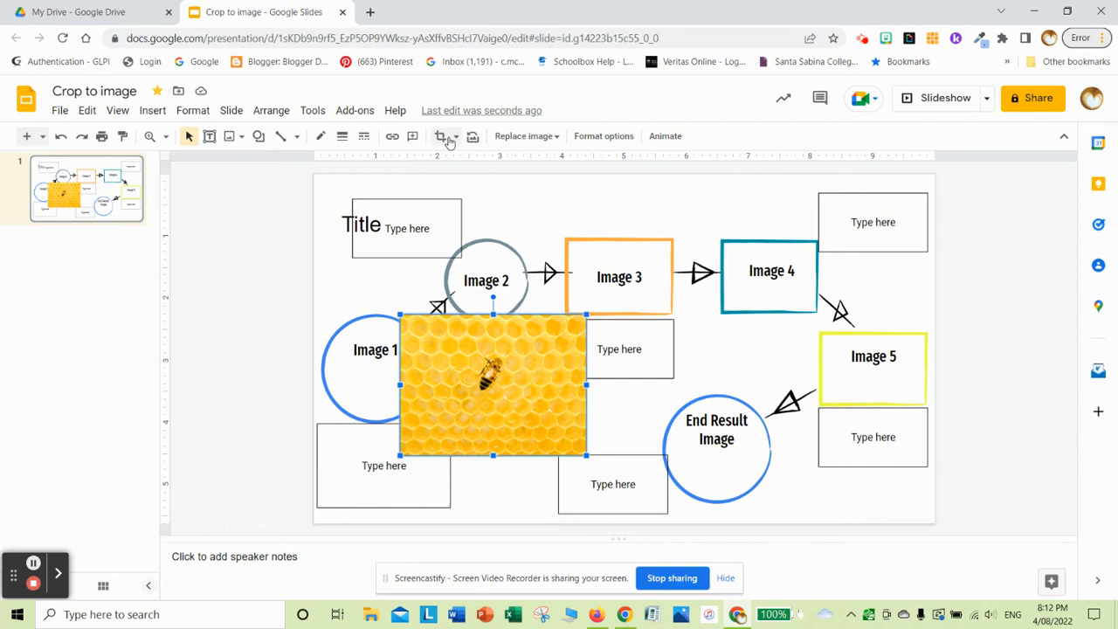
{"action": "mouse_move", "coordinate": [444, 136]}
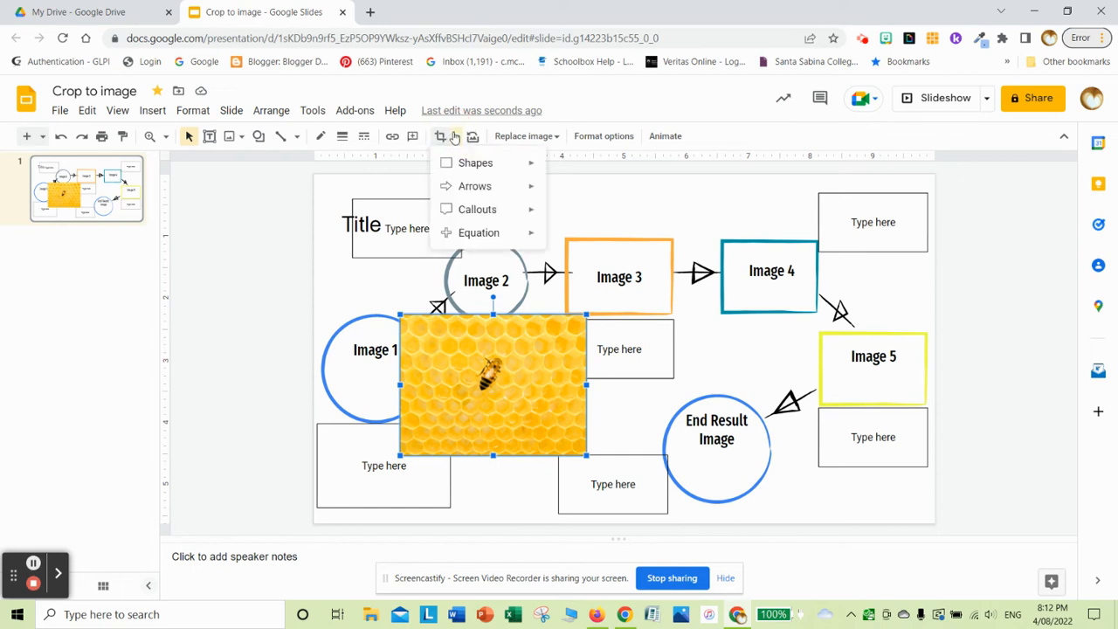
Mask the honeycomb photo with the Oval shape over the Image 1 circle.
{"action": "left_click", "coordinate": [475, 162]}
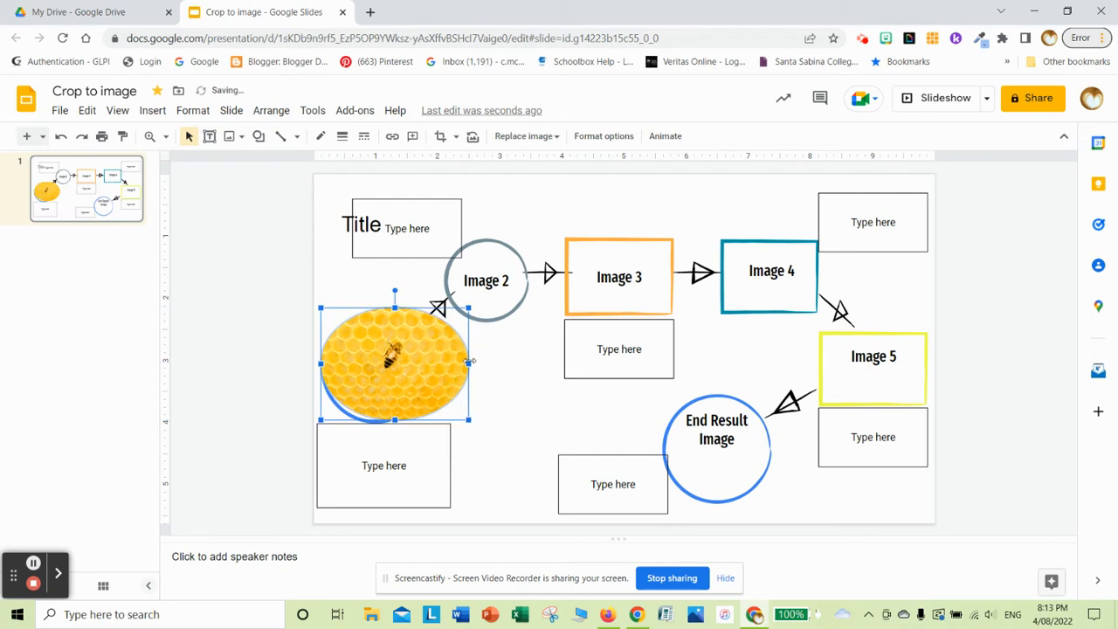
Squeeze the oval honeycomb photo into a circle the size of Image 1.
{"action": "left_click_drag", "start_coordinate": [468, 360], "coordinate": [452, 364]}
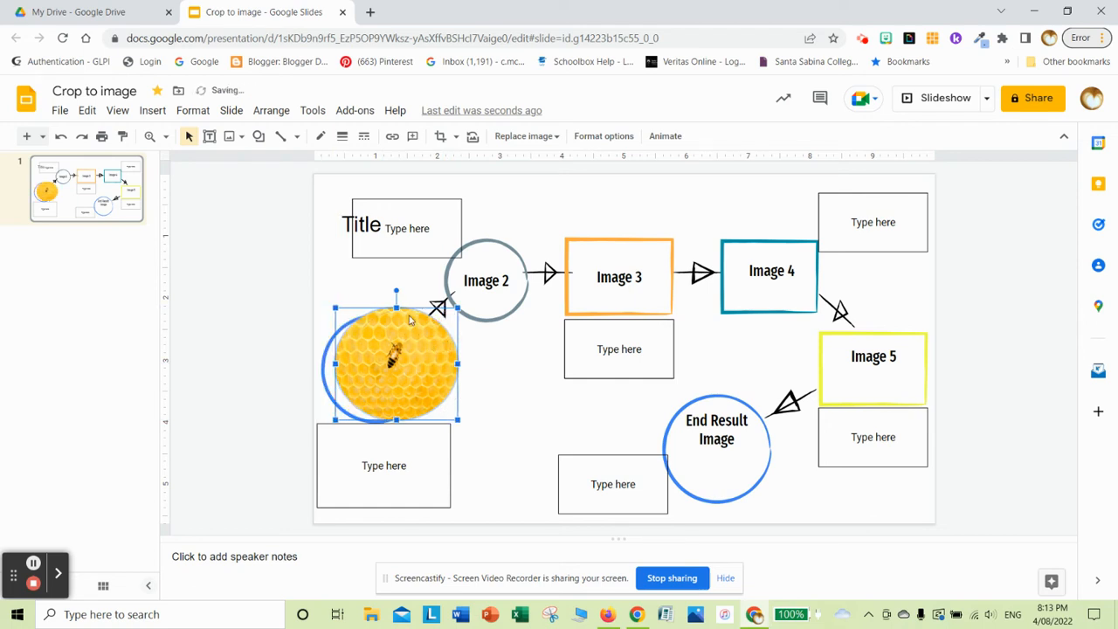
{"action": "left_click", "coordinate": [343, 136]}
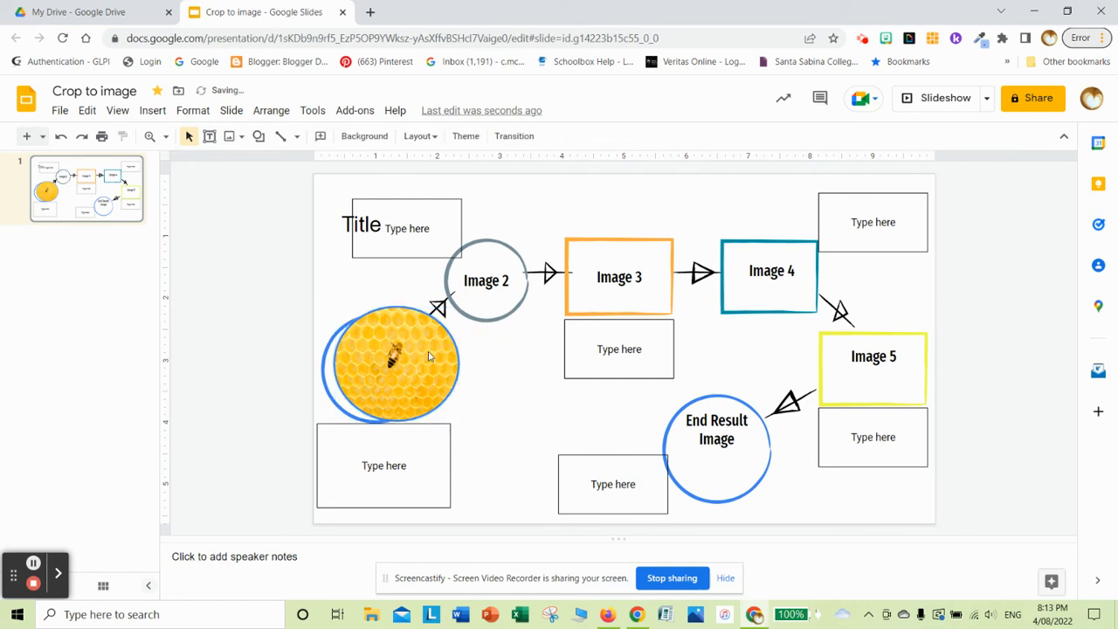
Select the circular honeycomb photo to align it with the Image 1 circle.
{"action": "left_click", "coordinate": [387, 362]}
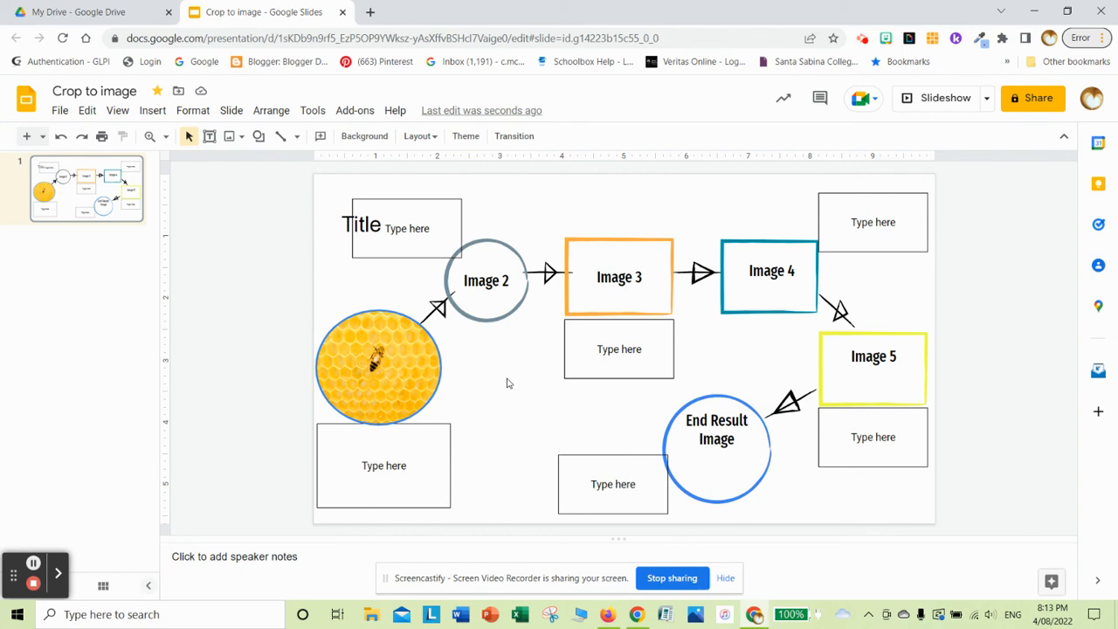
{"action": "mouse_move", "coordinate": [493, 389]}
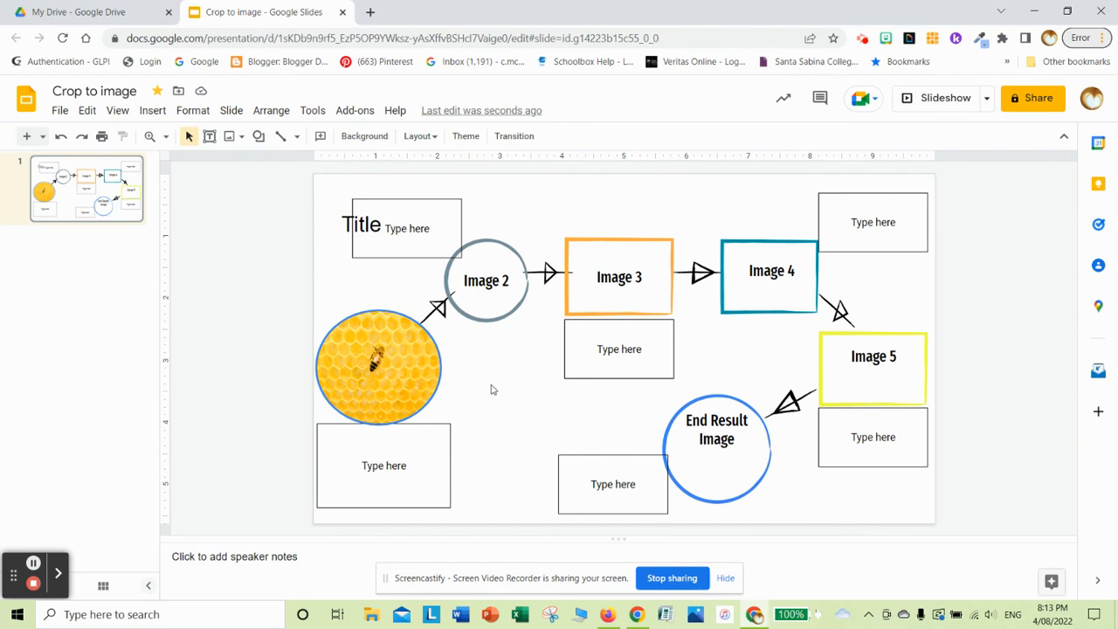
{"action": "mouse_move", "coordinate": [479, 367]}
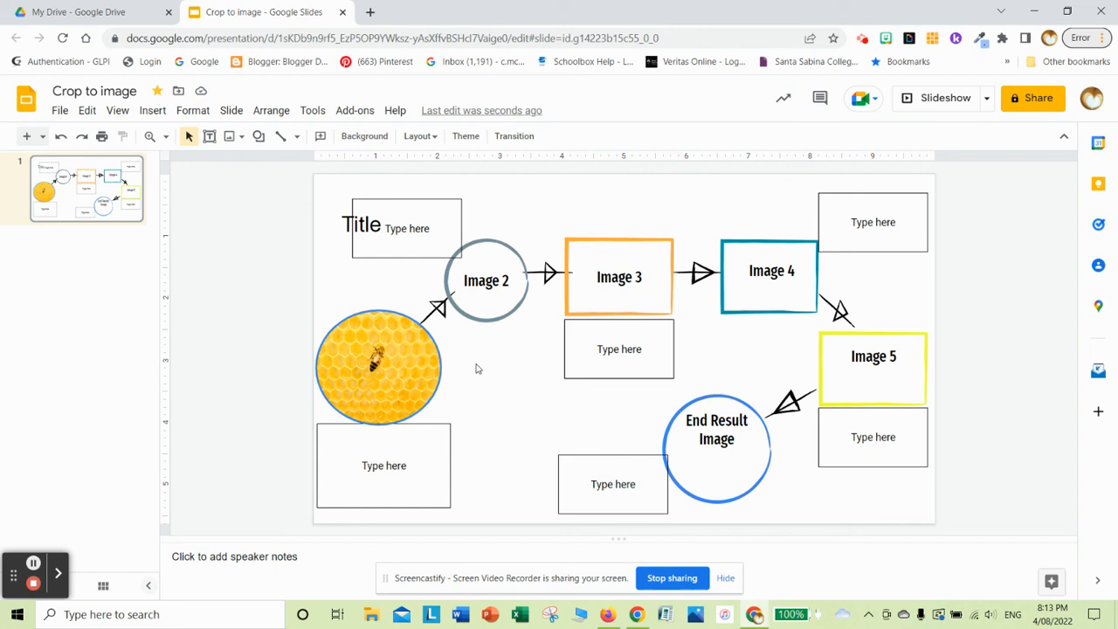